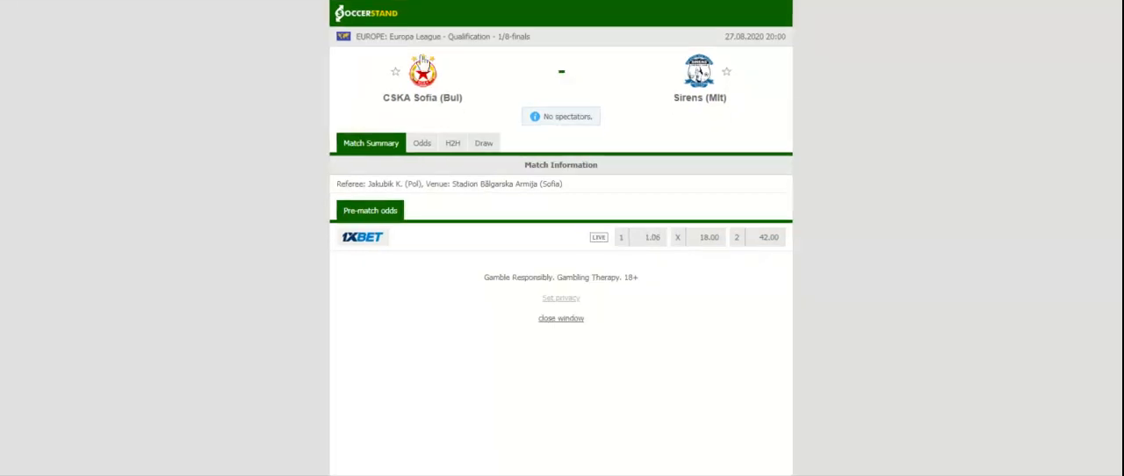
# Show the H2H comparison with both teams' overall recent matches.
pyautogui.click(453, 142)
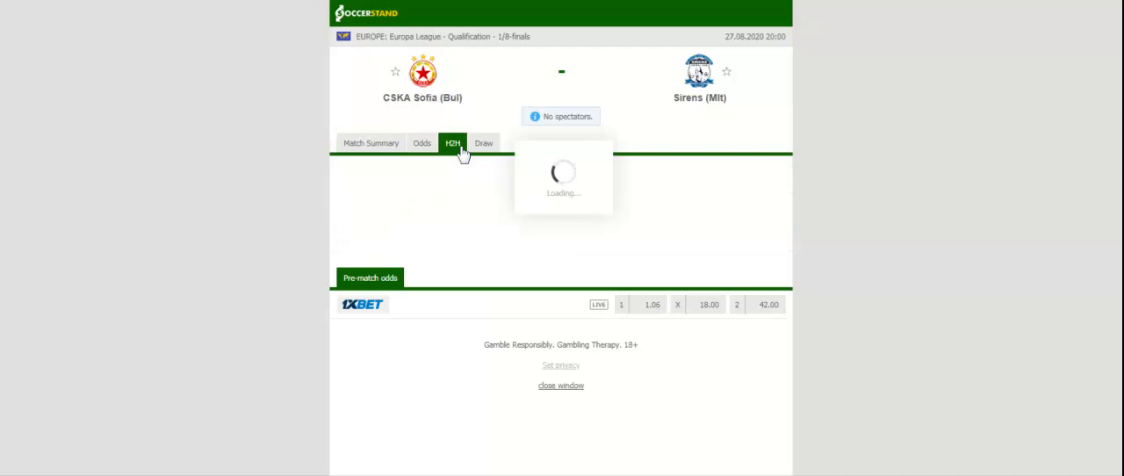
pyautogui.click(453, 142)
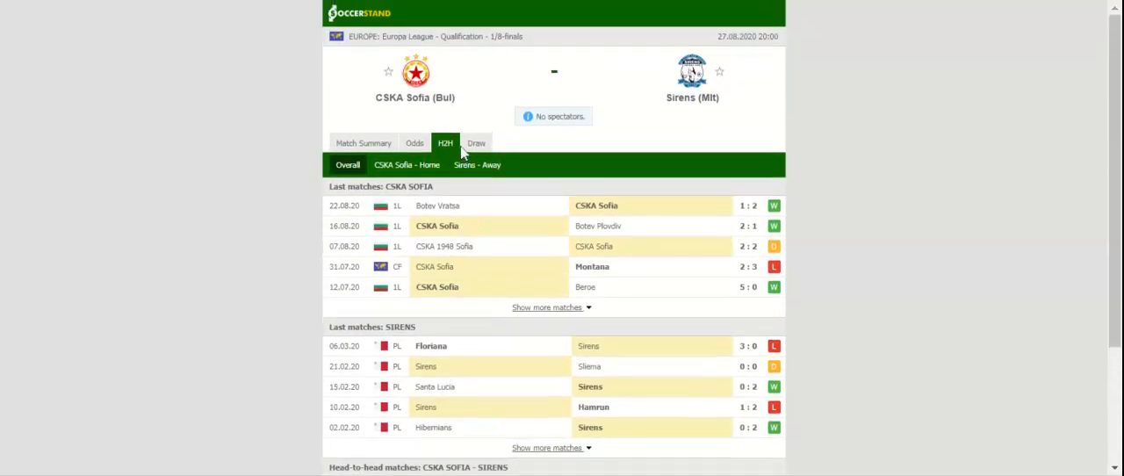
# Glance at the bookmaker odds, then filter H2H to Sirens' away matches via CSKA Sofia Home.
pyautogui.click(415, 144)
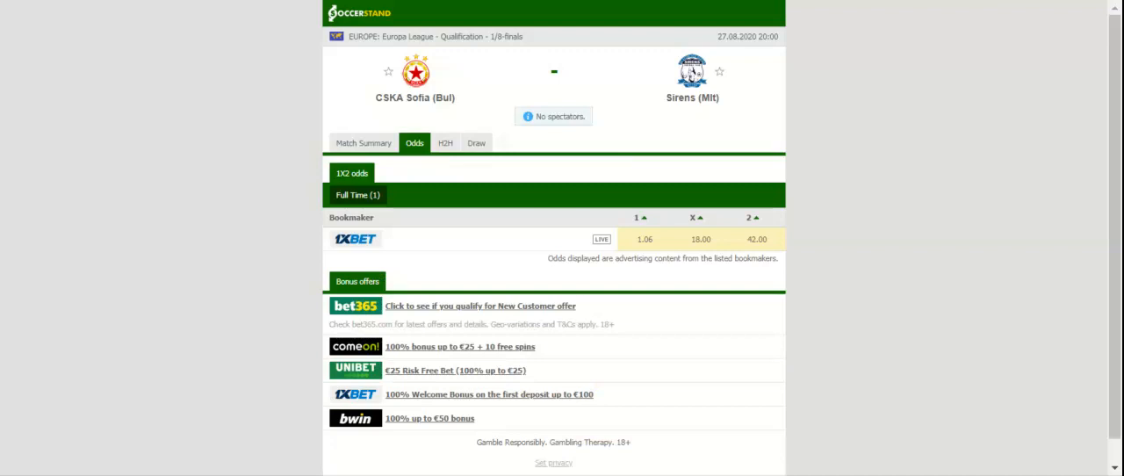
pyautogui.click(444, 142)
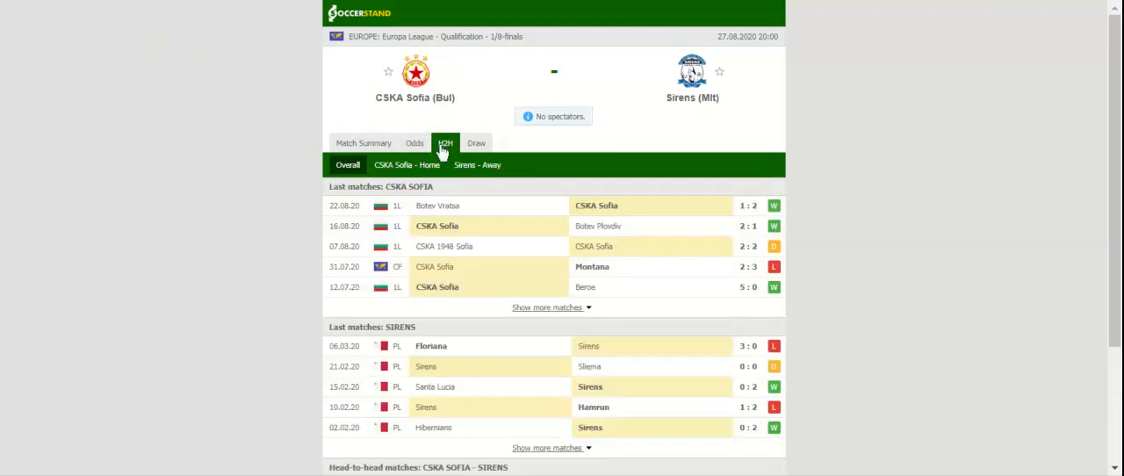
pyautogui.click(477, 165)
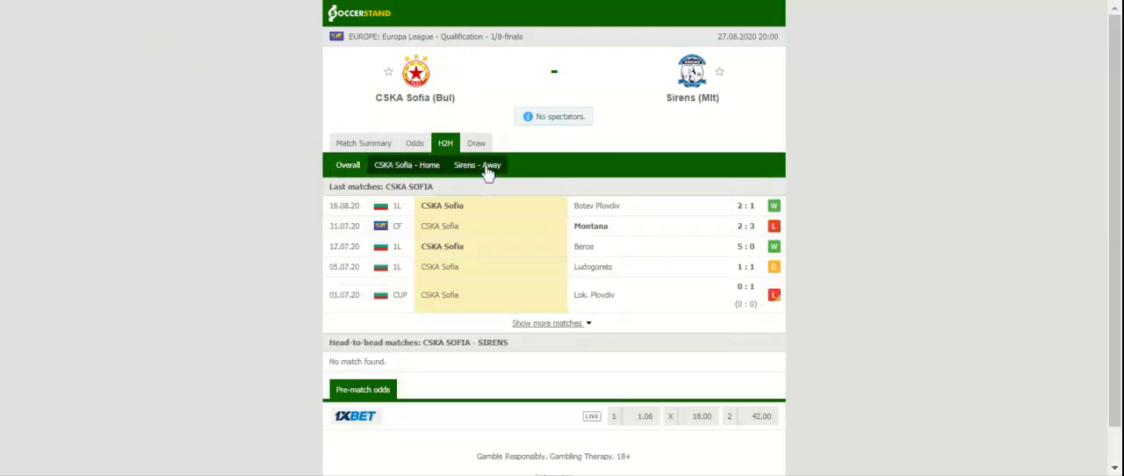
pyautogui.click(478, 165)
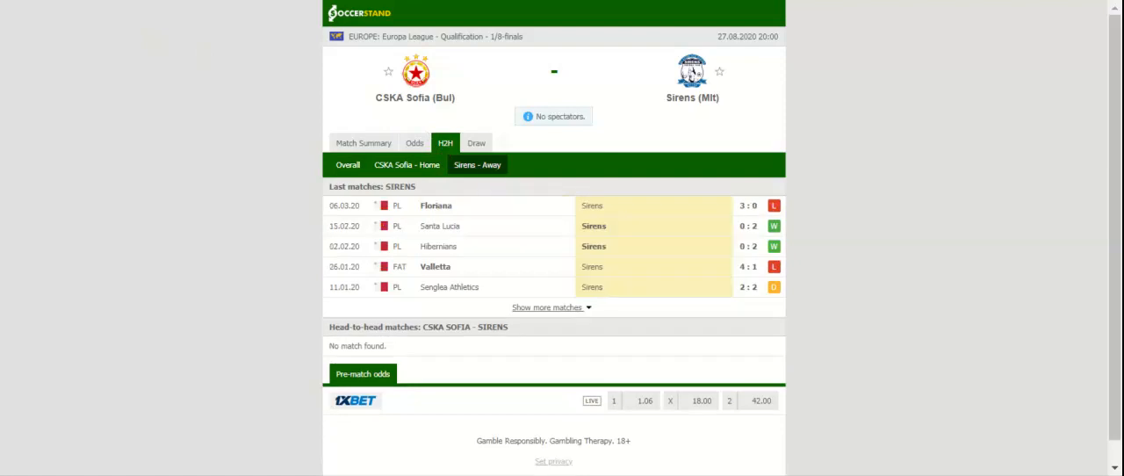